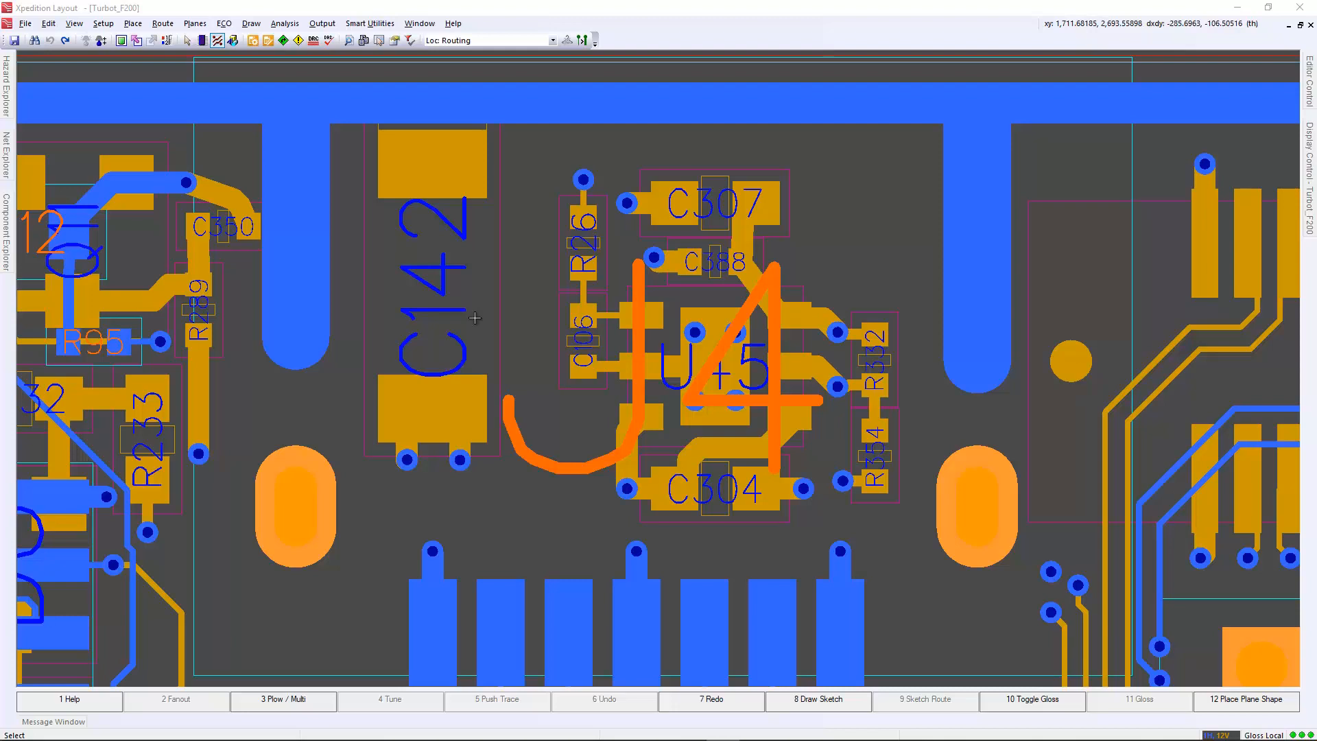
pyautogui.moveTo(451, 277)
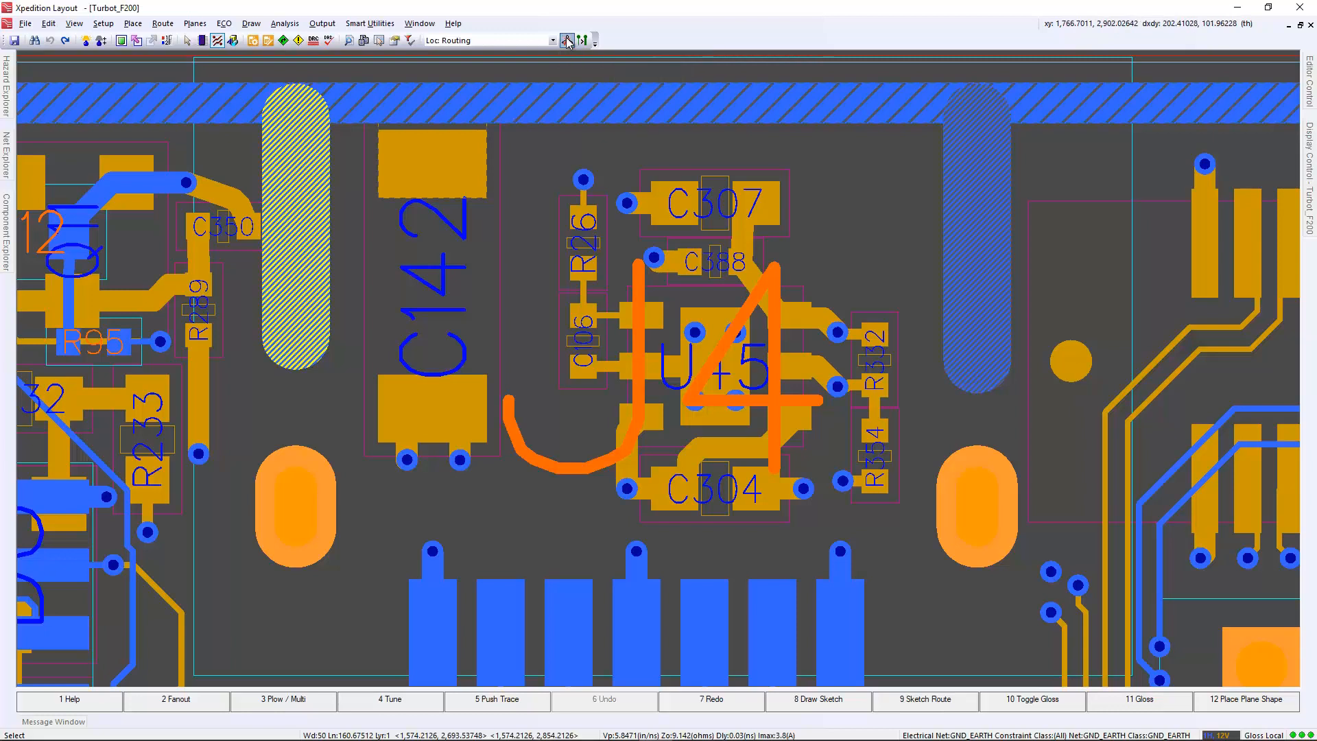
# - Move GND_EARTH into the hanger protection Included list and confirm
pyautogui.click(103, 24)
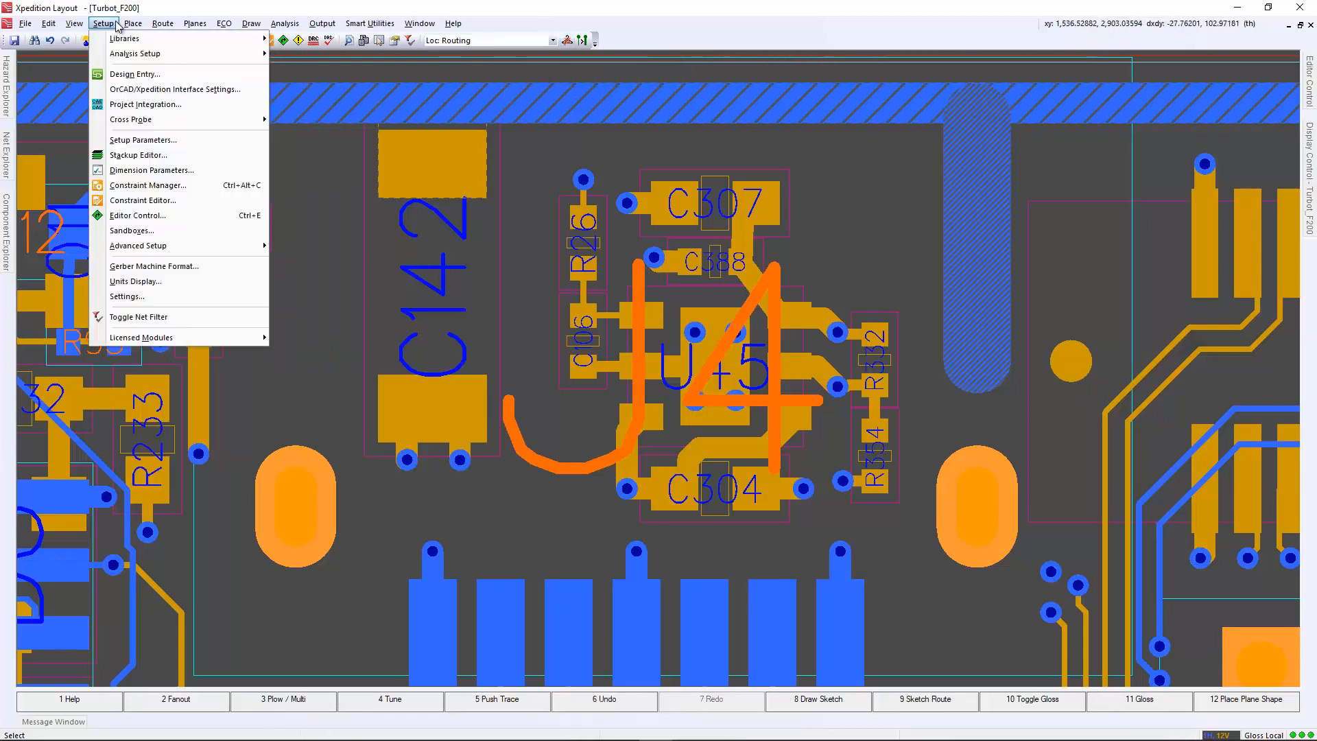
pyautogui.moveTo(138, 246)
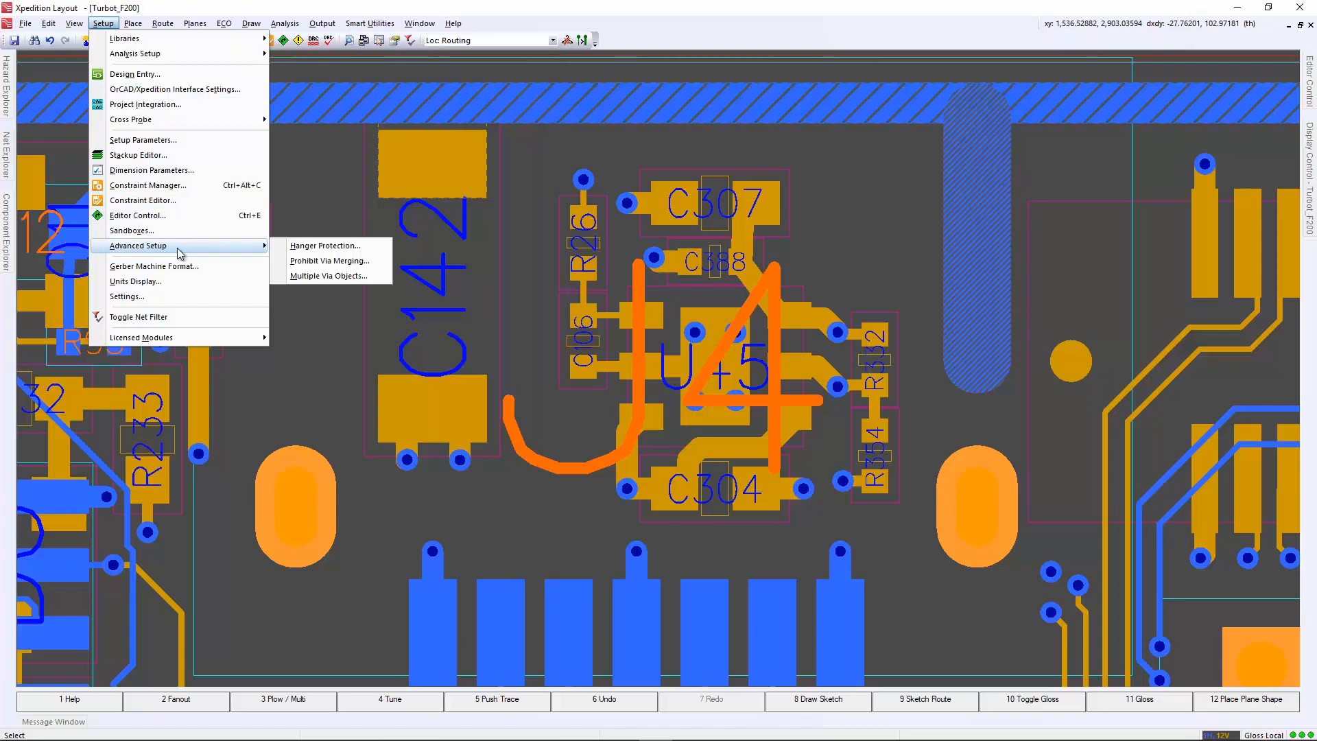
pyautogui.click(324, 246)
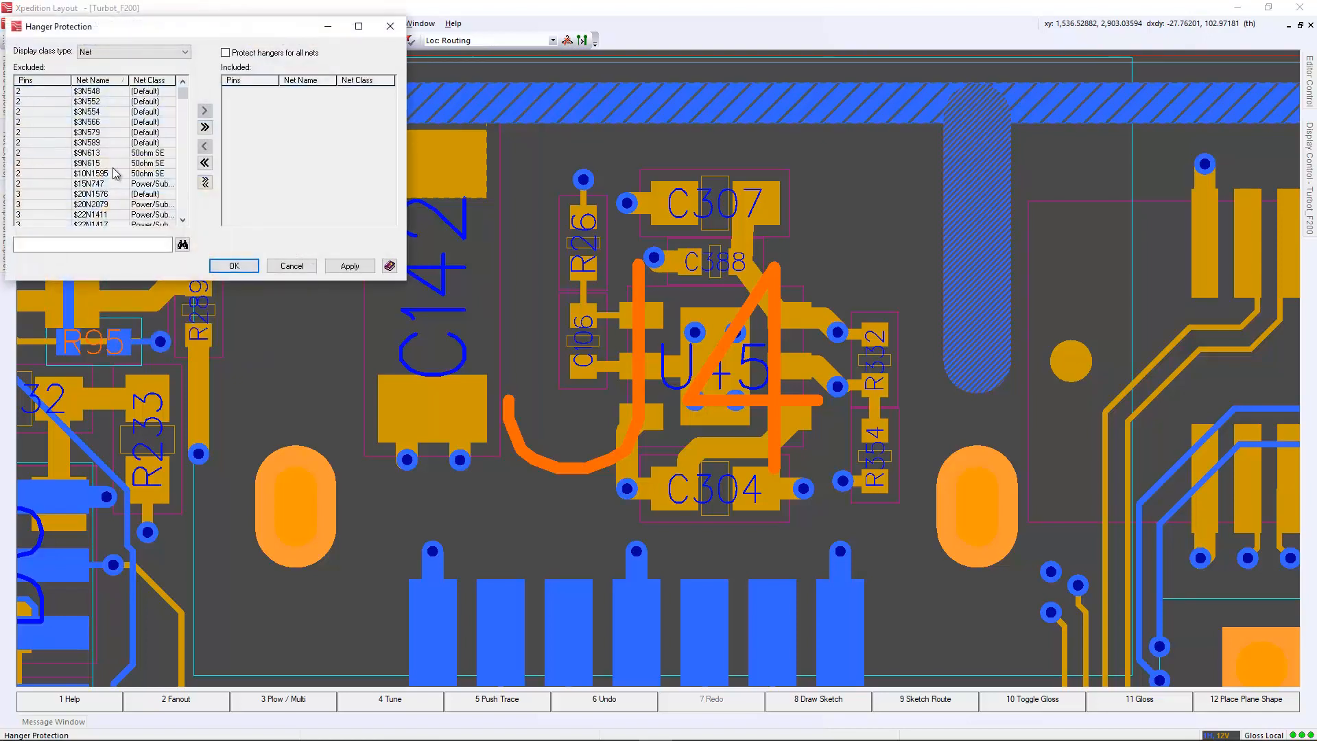
pyautogui.click(88, 152)
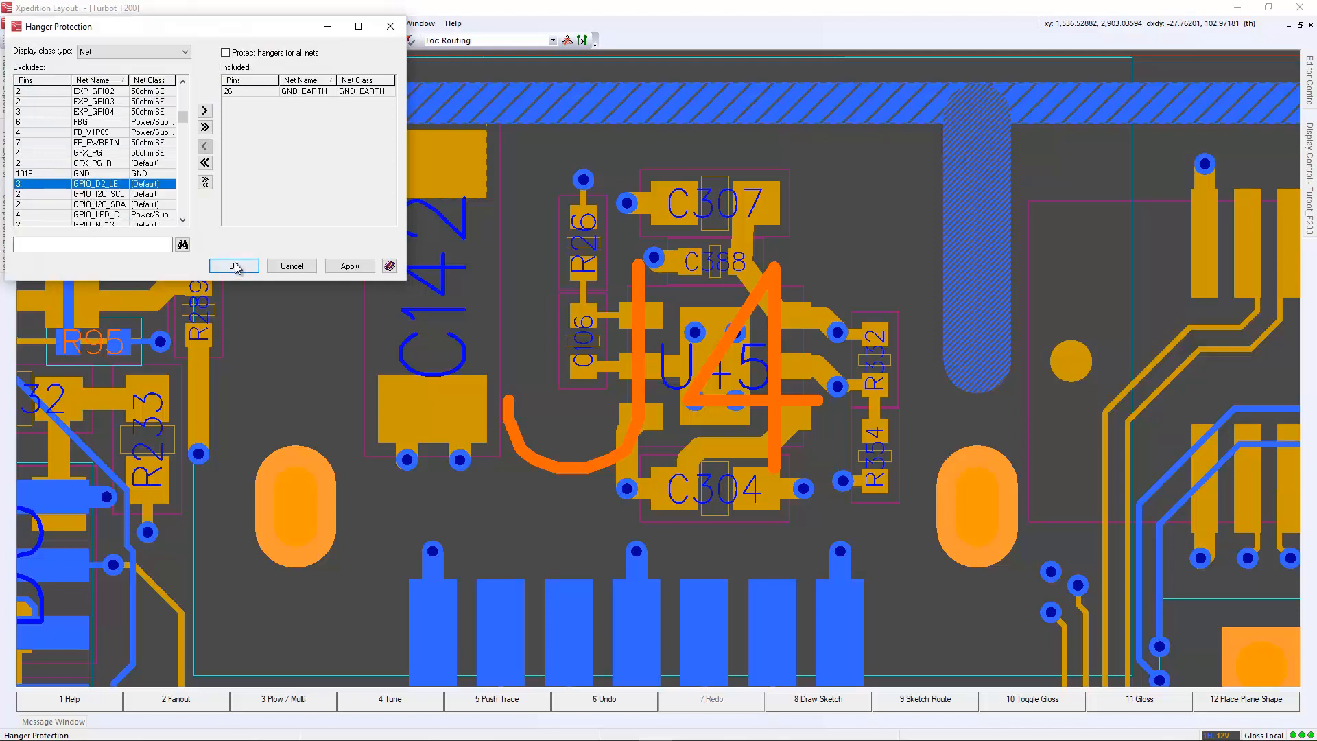
pyautogui.click(233, 264)
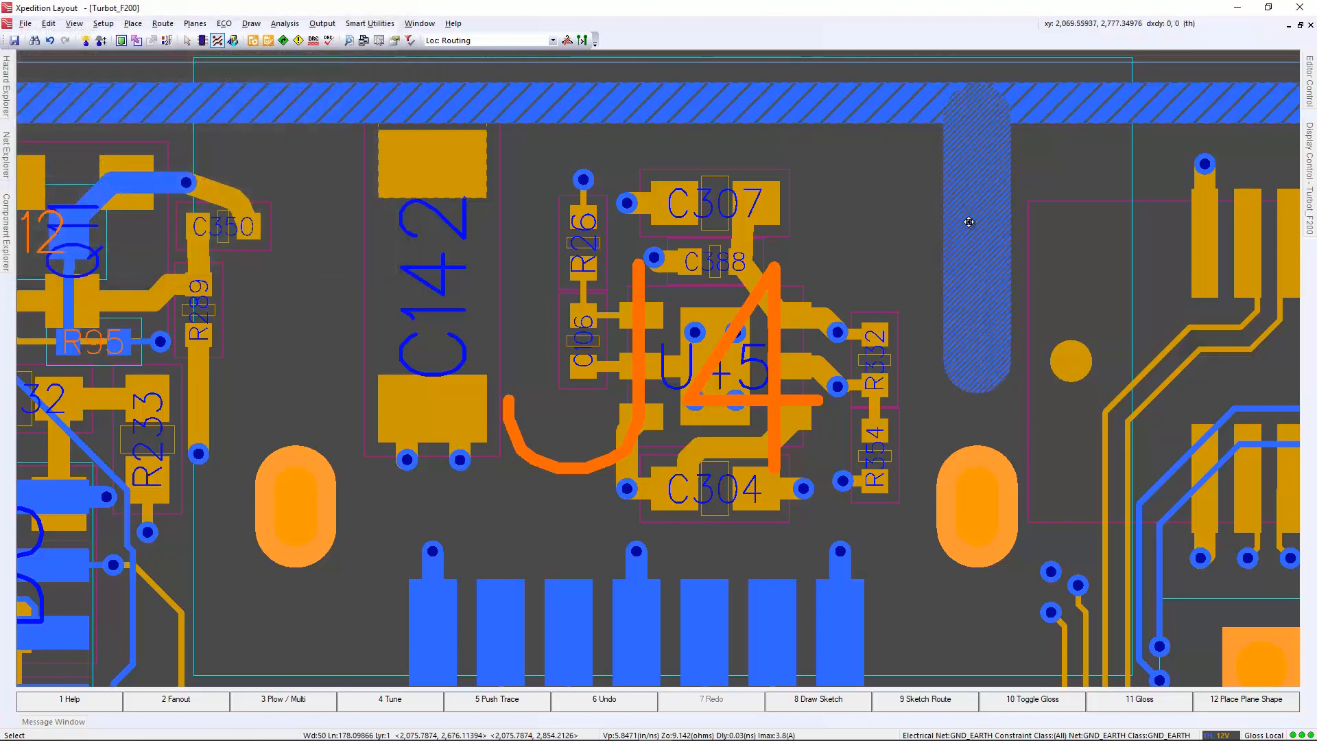
pyautogui.click(567, 40)
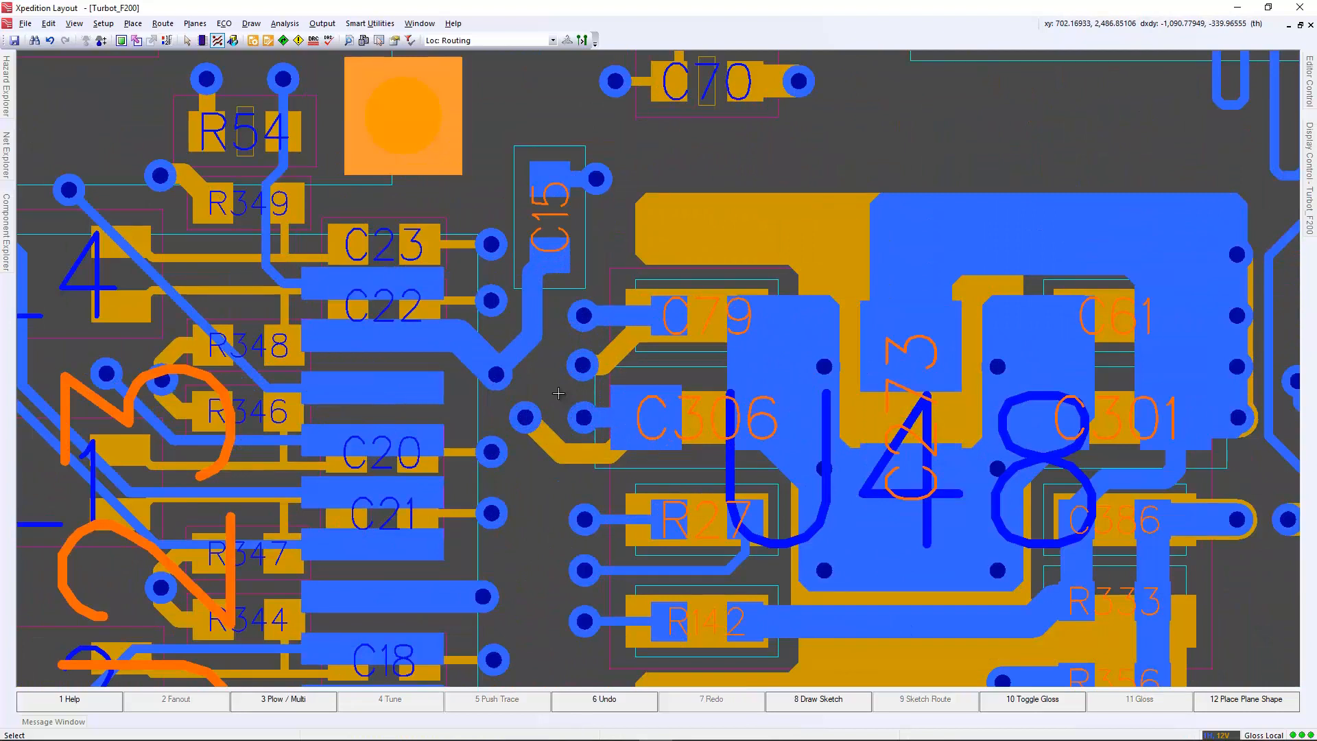
# - Add a new multiple via rule set named MVO_1x2 with the 4.5 / 2 / 1x2 via pattern
pyautogui.click(103, 23)
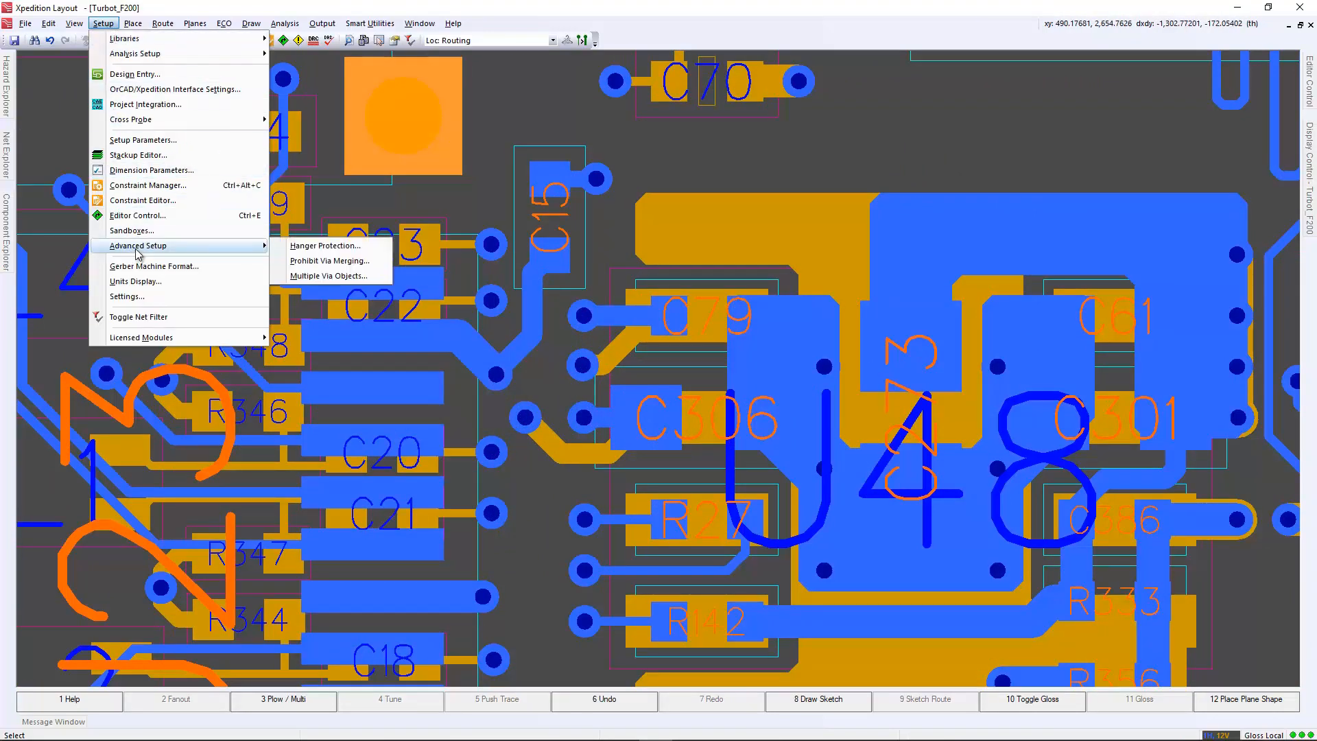
pyautogui.click(329, 276)
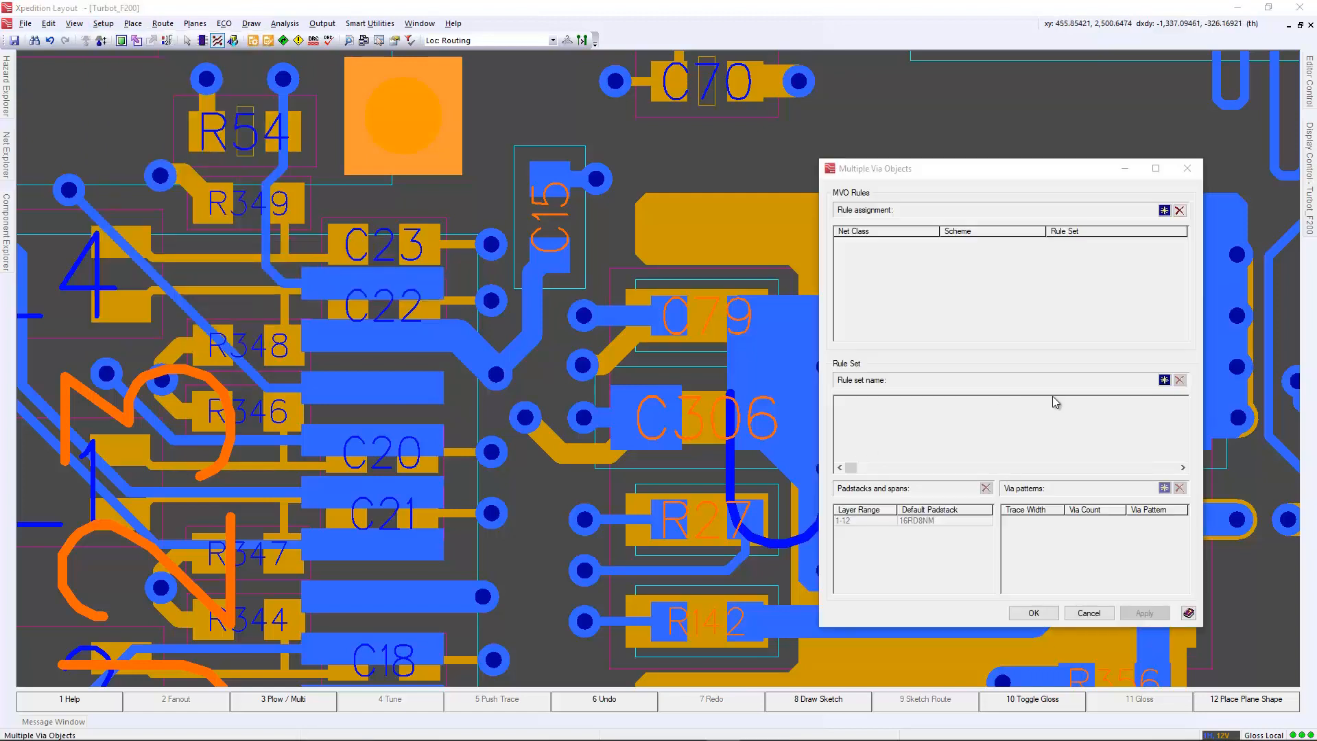
pyautogui.click(1165, 380)
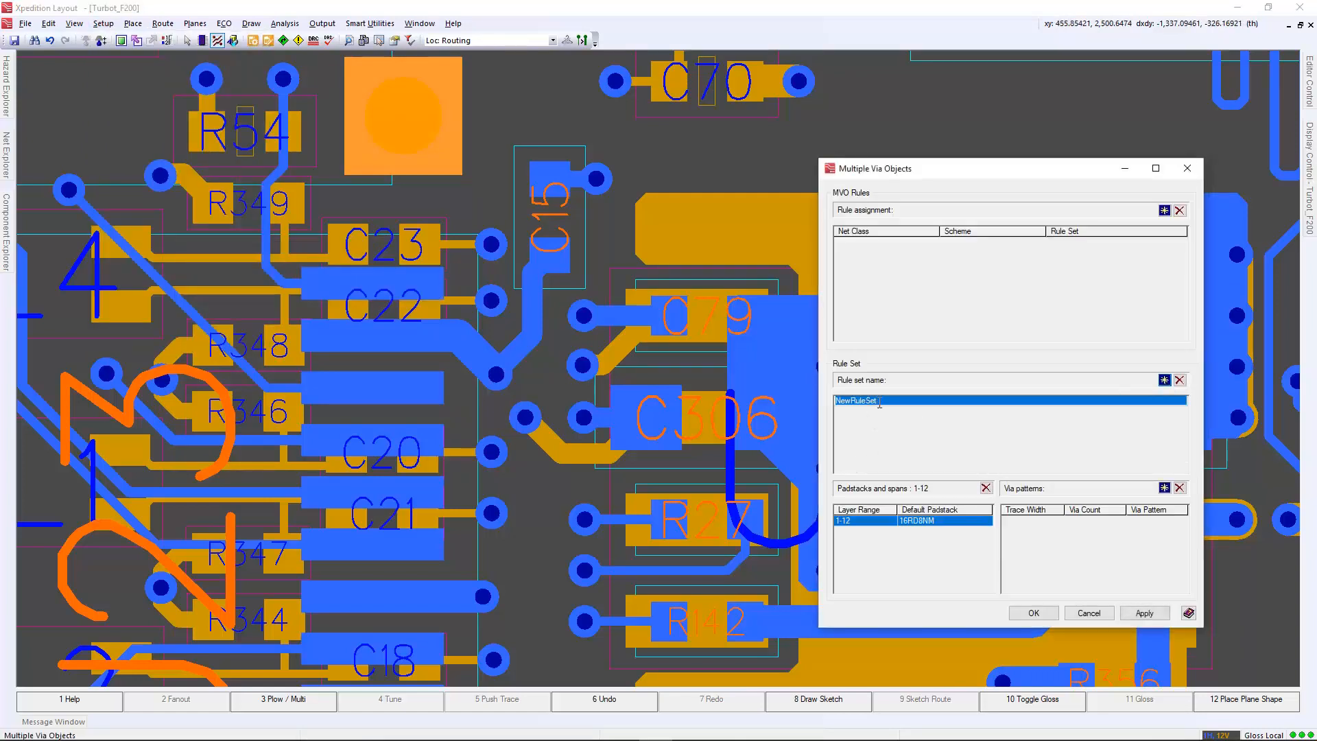
pyautogui.write('MVO_1x2')
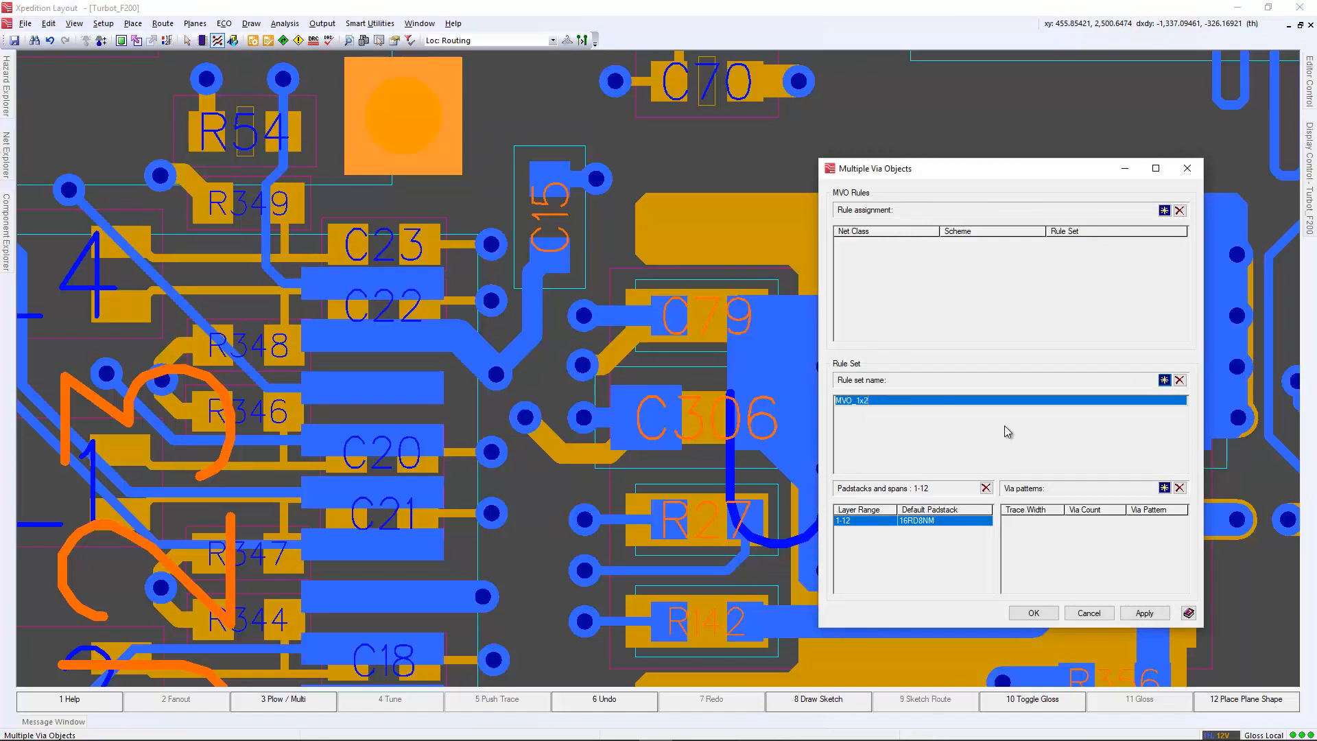
# - Assign rule set MVO_1x2 to the Power/Subpower net class and confirm the rules
pyautogui.click(1165, 210)
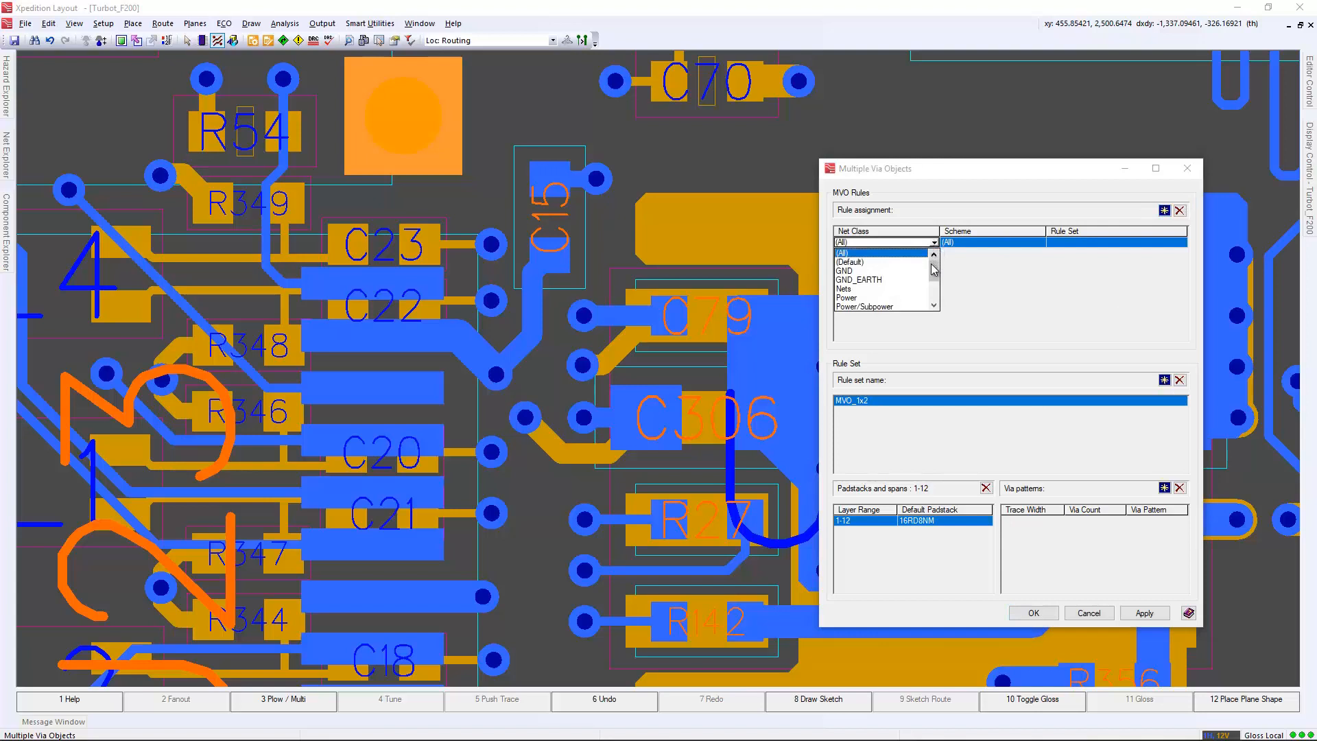
pyautogui.click(866, 306)
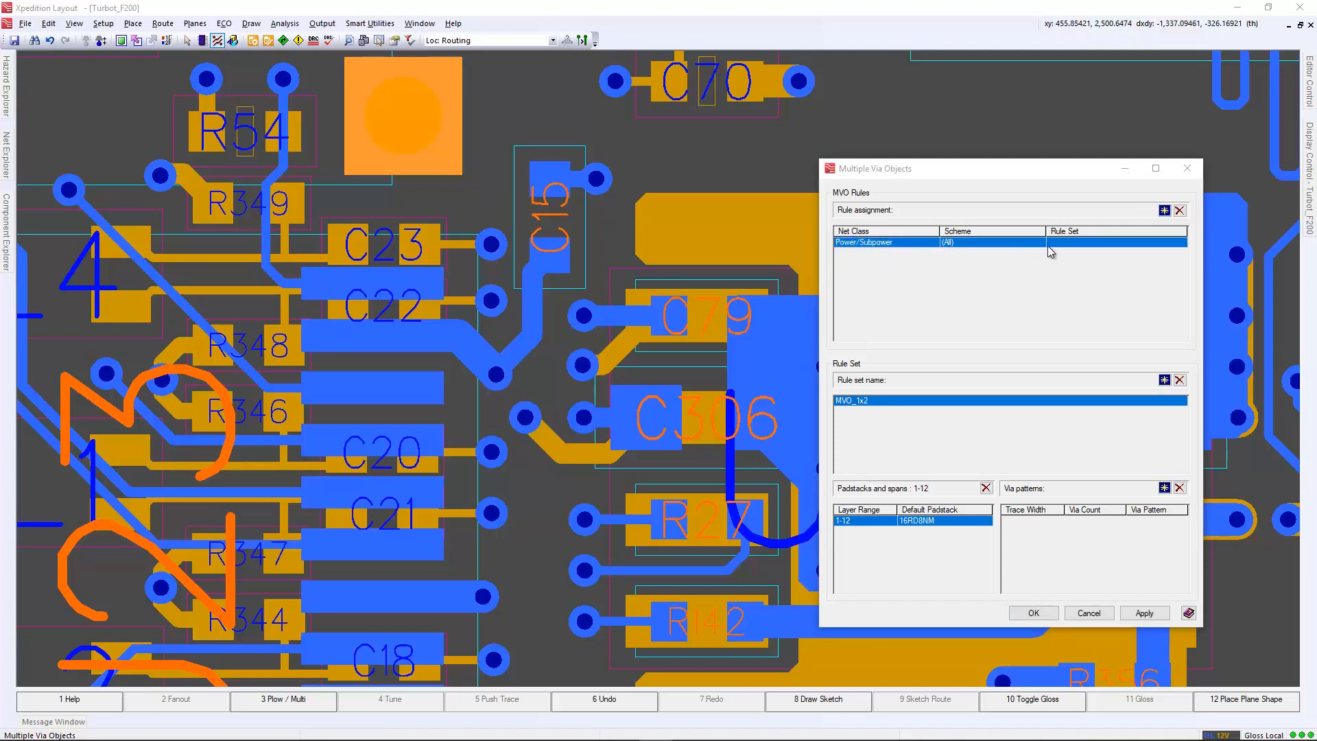
pyautogui.click(1184, 241)
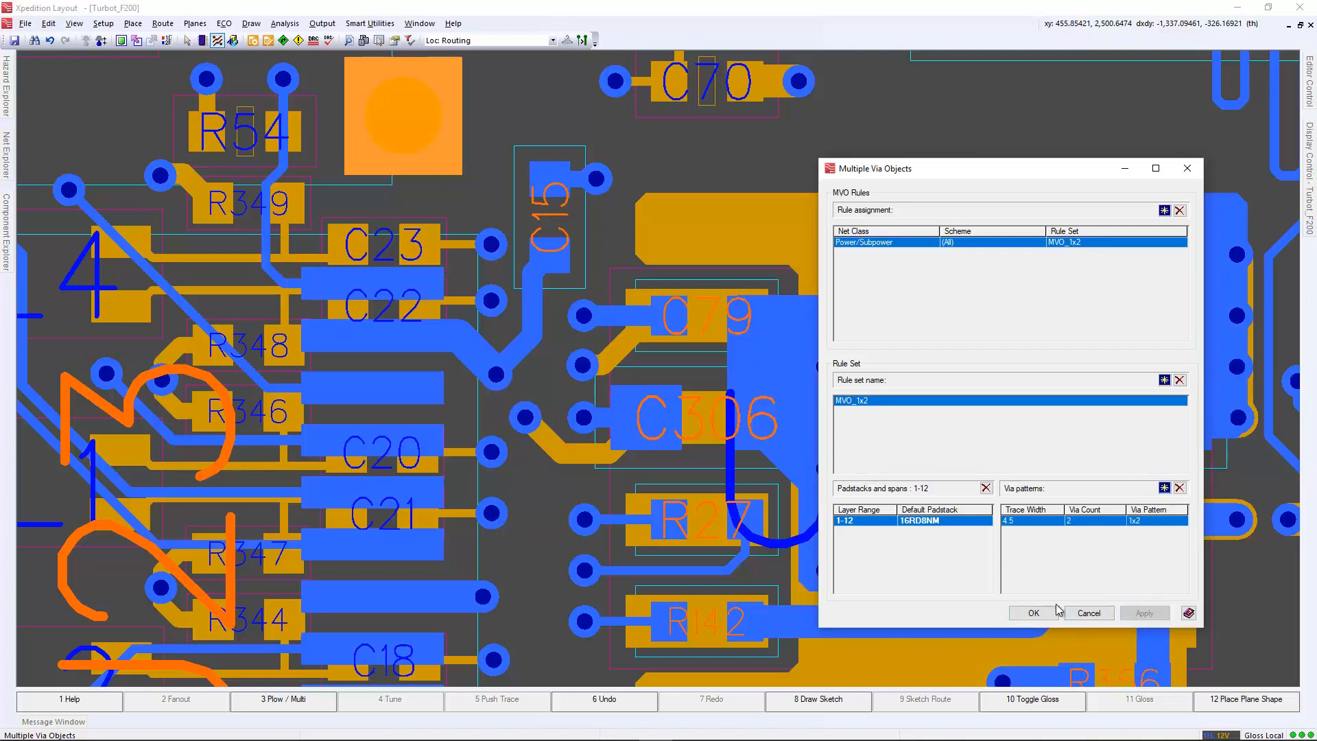
pyautogui.click(1032, 612)
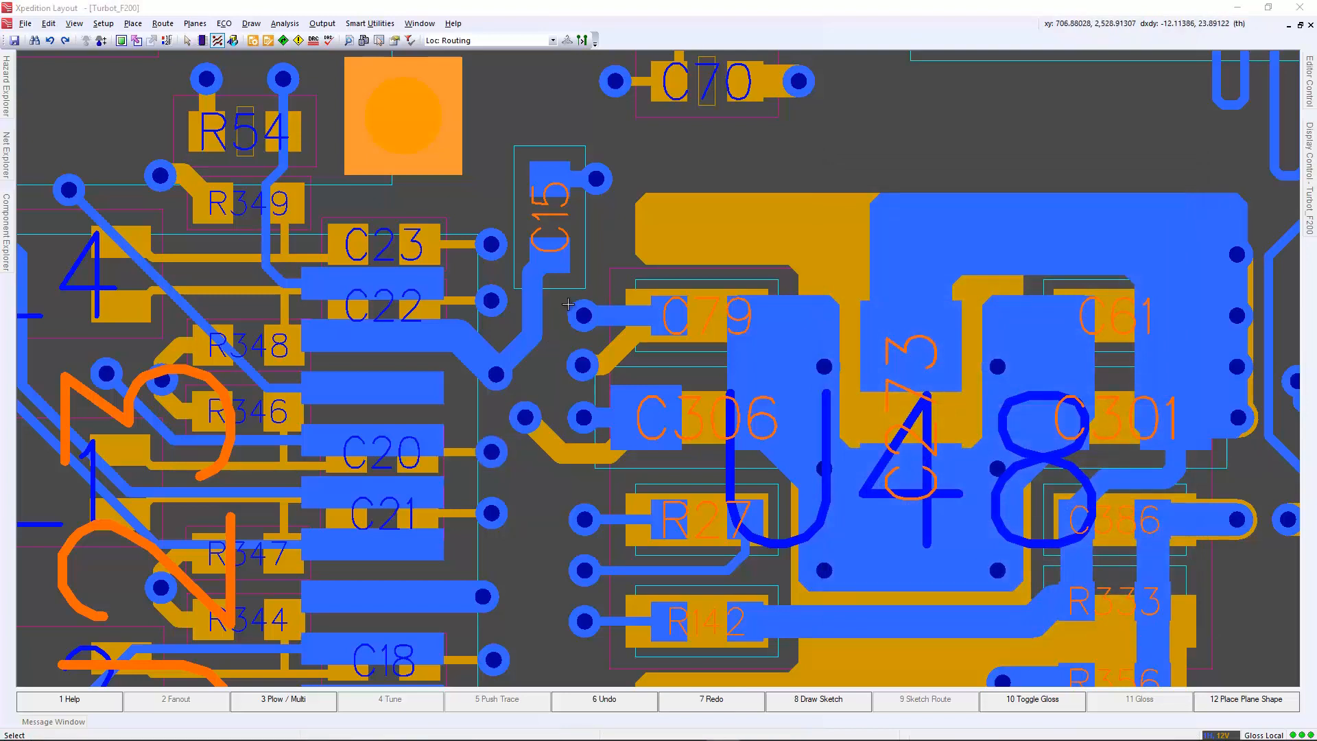
pyautogui.moveTo(567, 305); pyautogui.dragTo(689, 432)
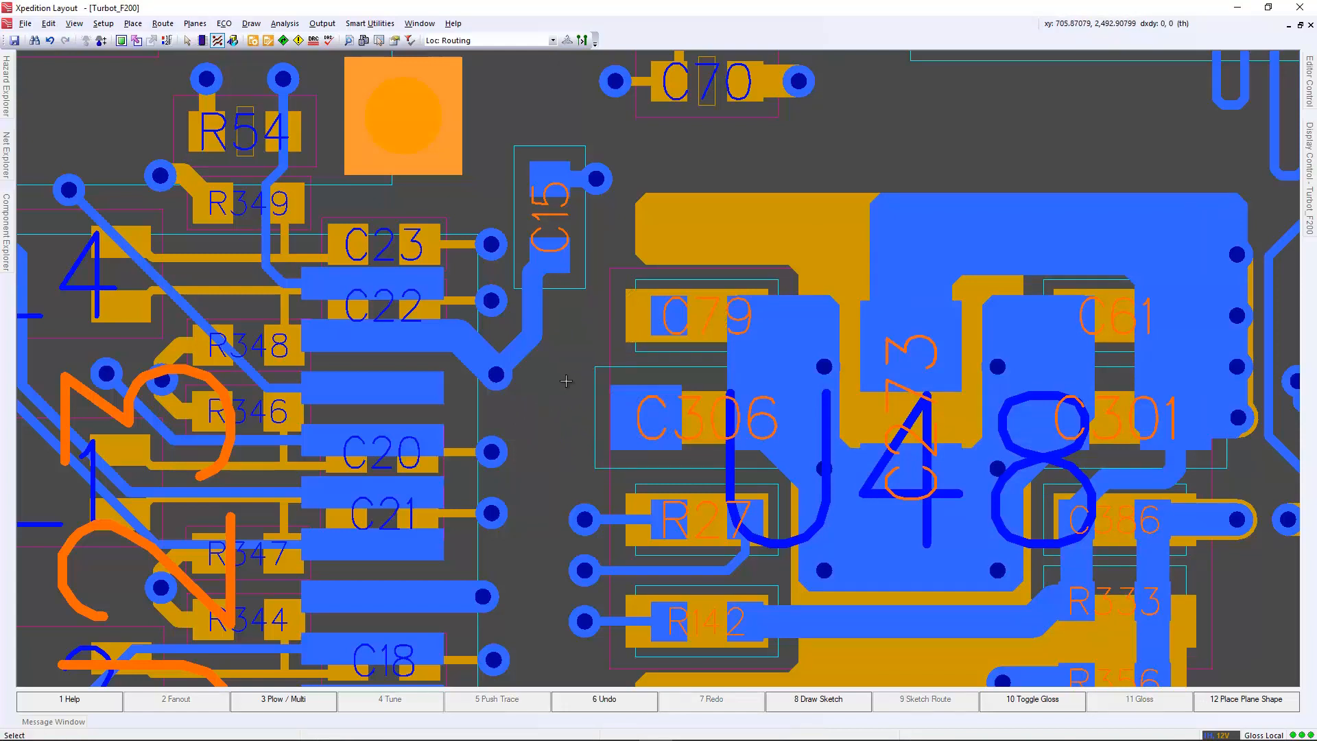
pyautogui.click(605, 317)
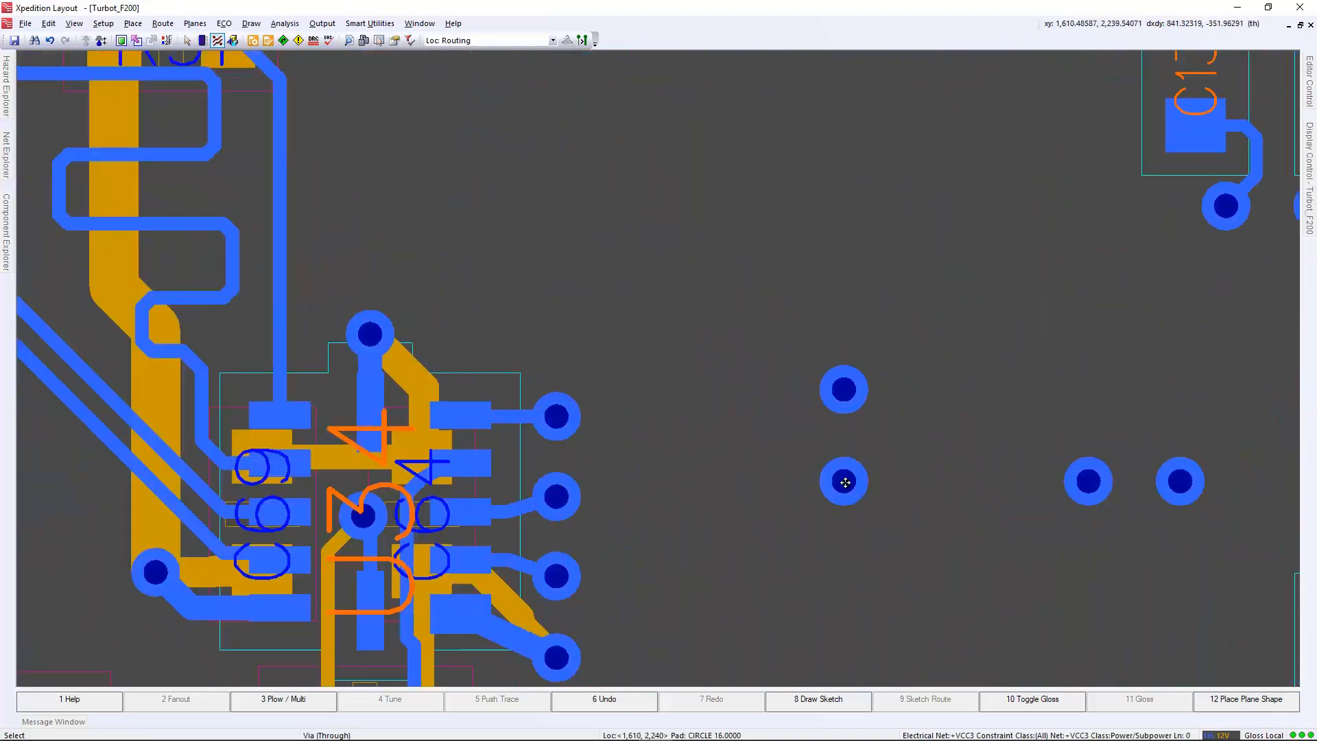
# - Select a +VCC3 via and mark +VCC3 as a net whose vias must not merge
pyautogui.click(844, 481)
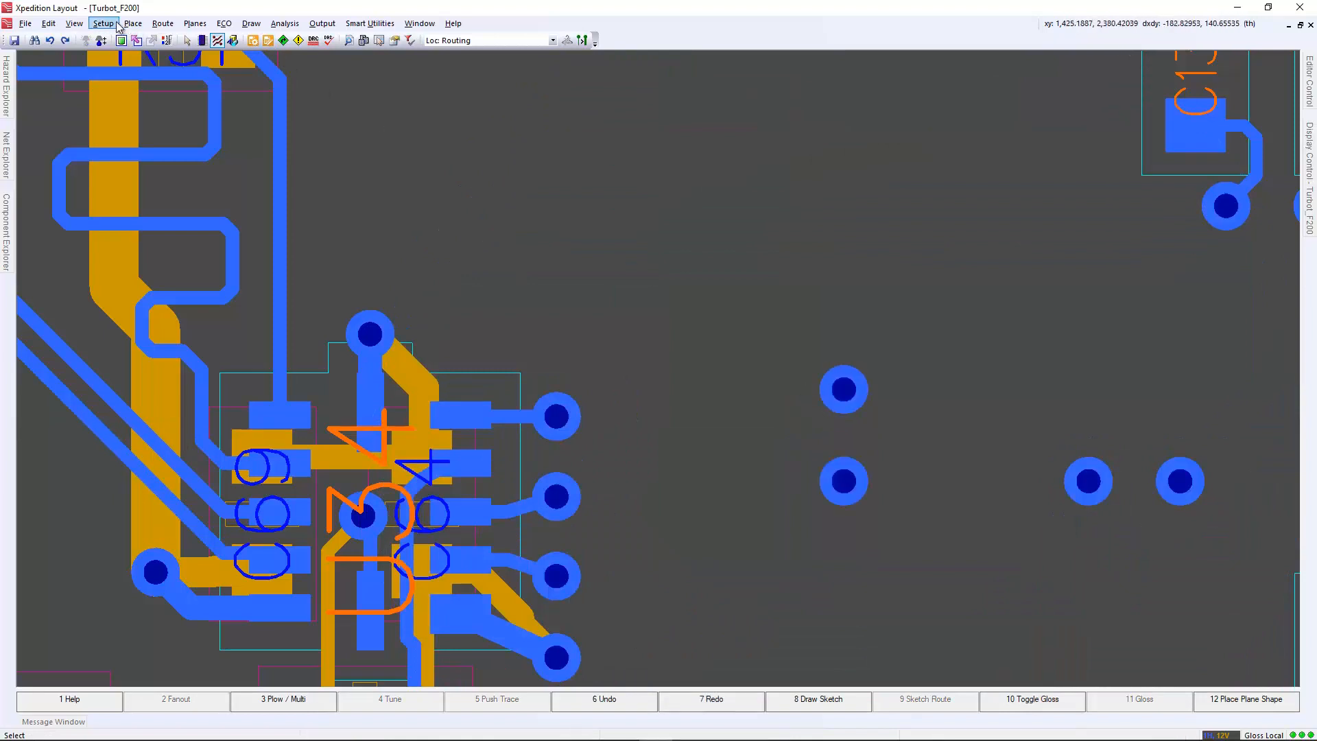
pyautogui.click(103, 23)
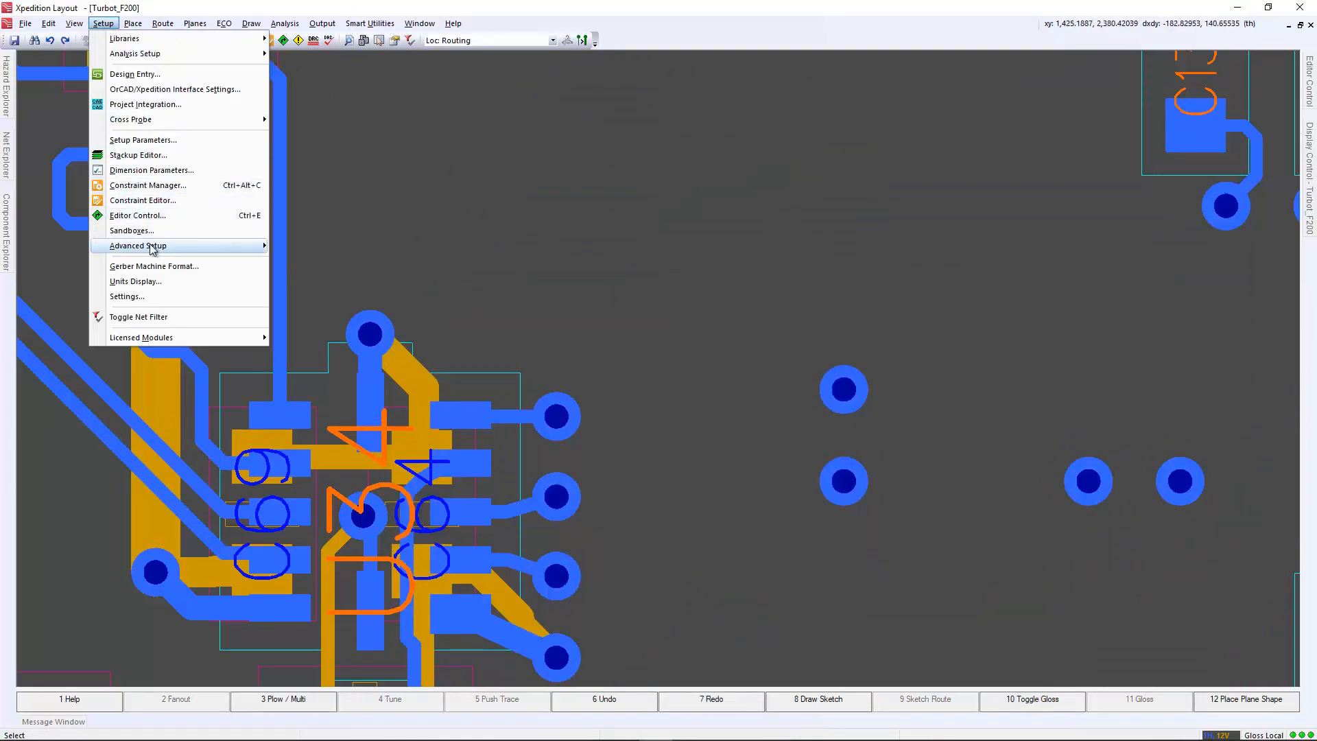
pyautogui.click(138, 245)
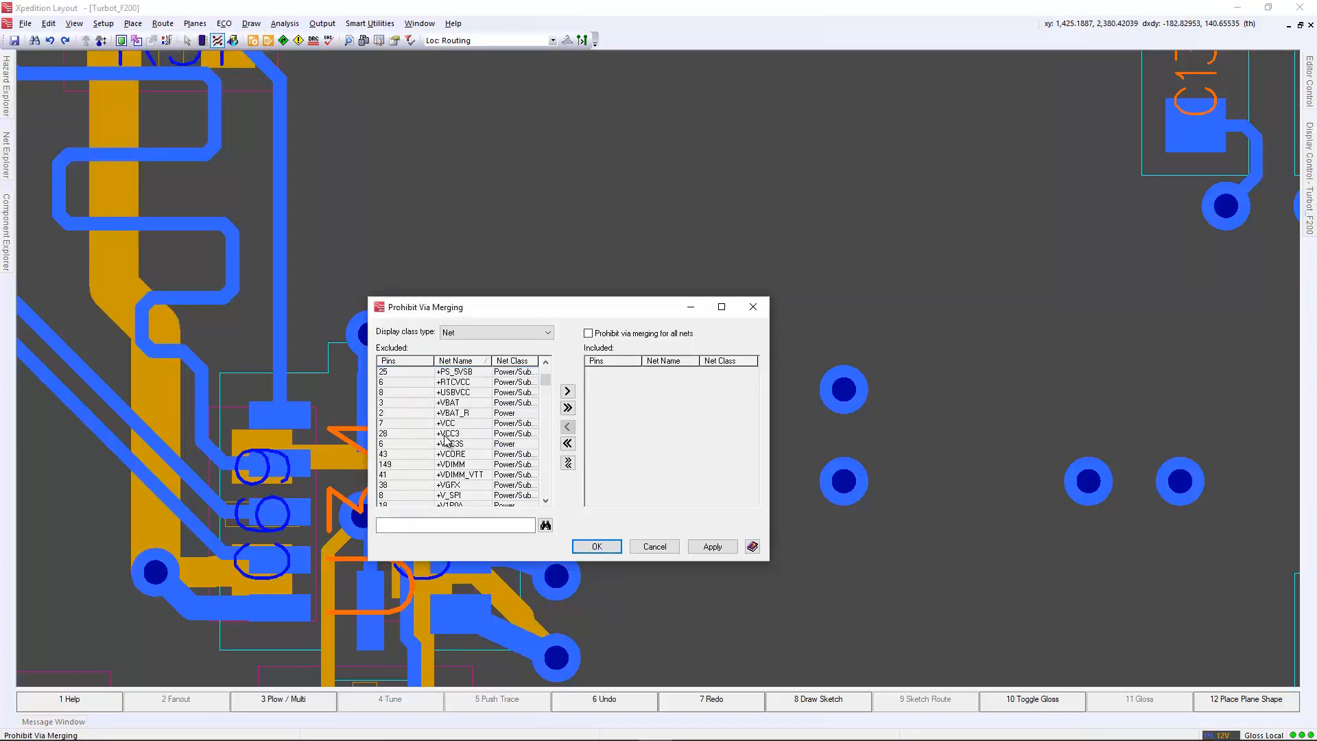
pyautogui.click(450, 432)
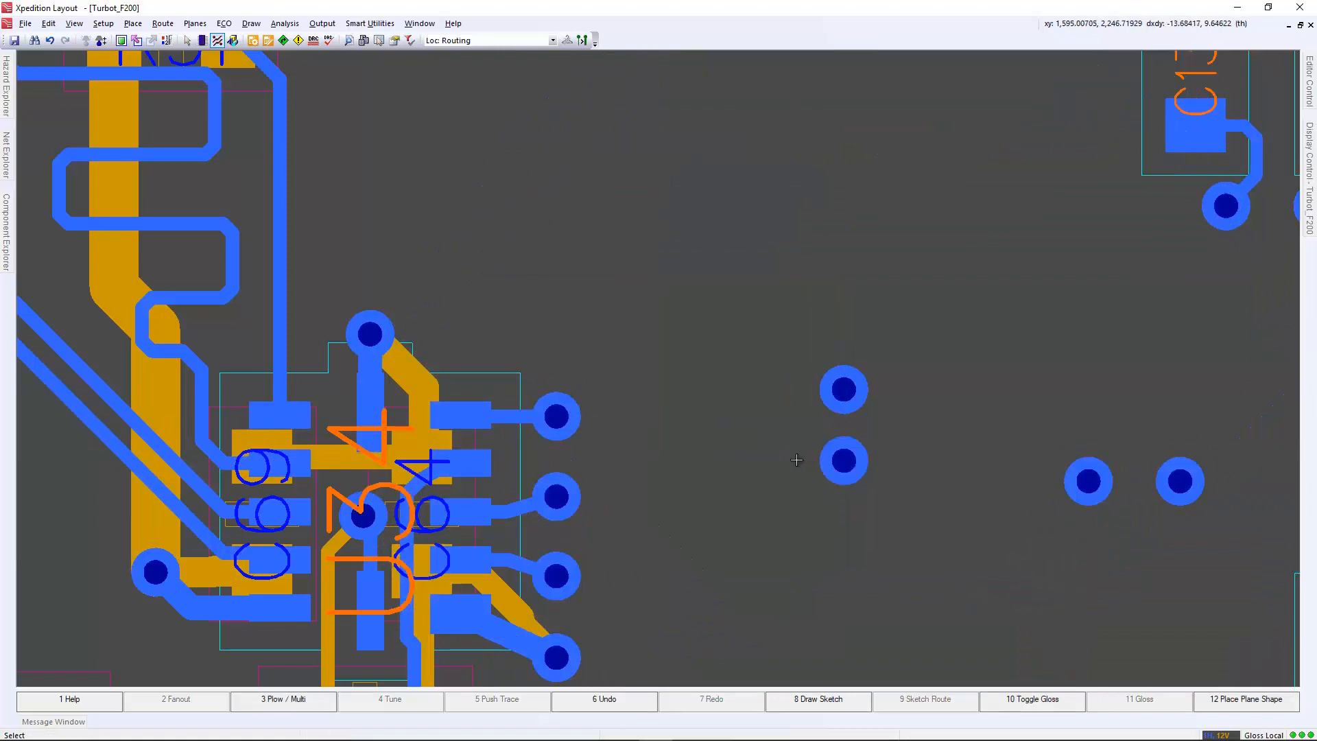
pyautogui.moveTo(796, 461)
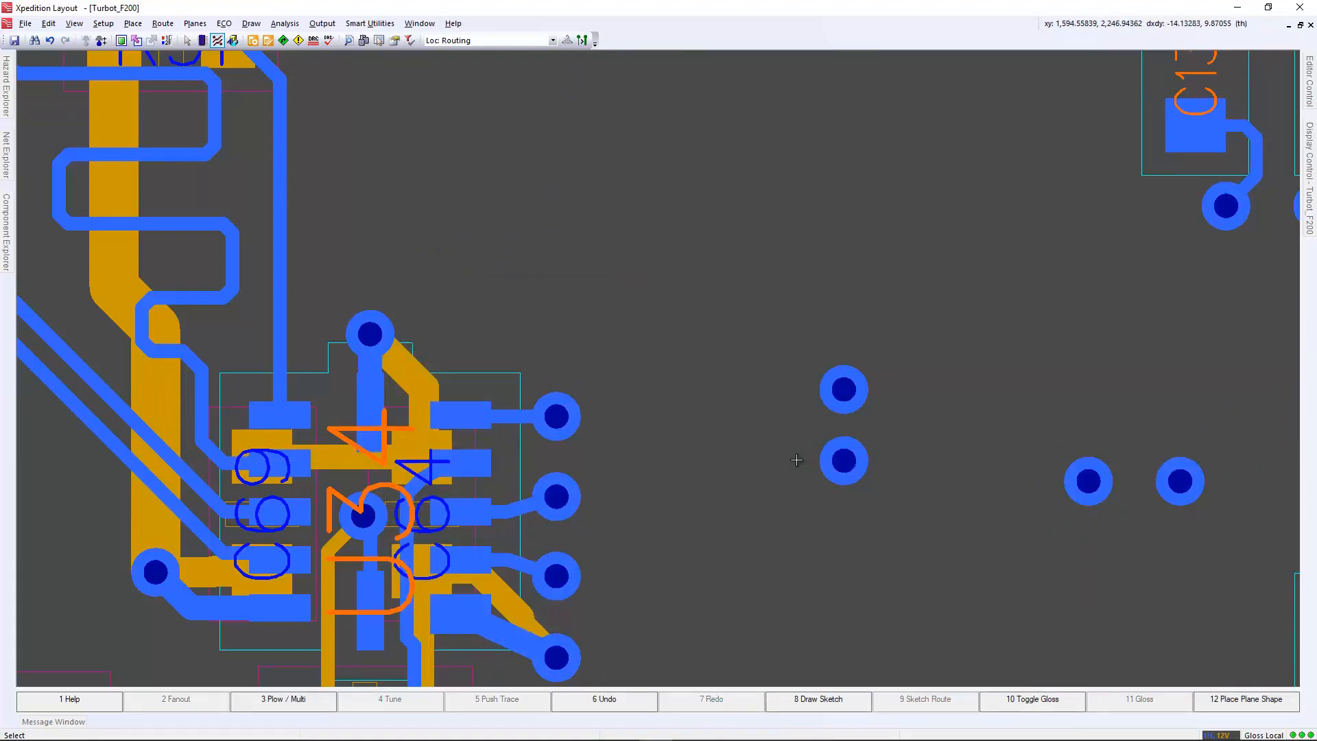